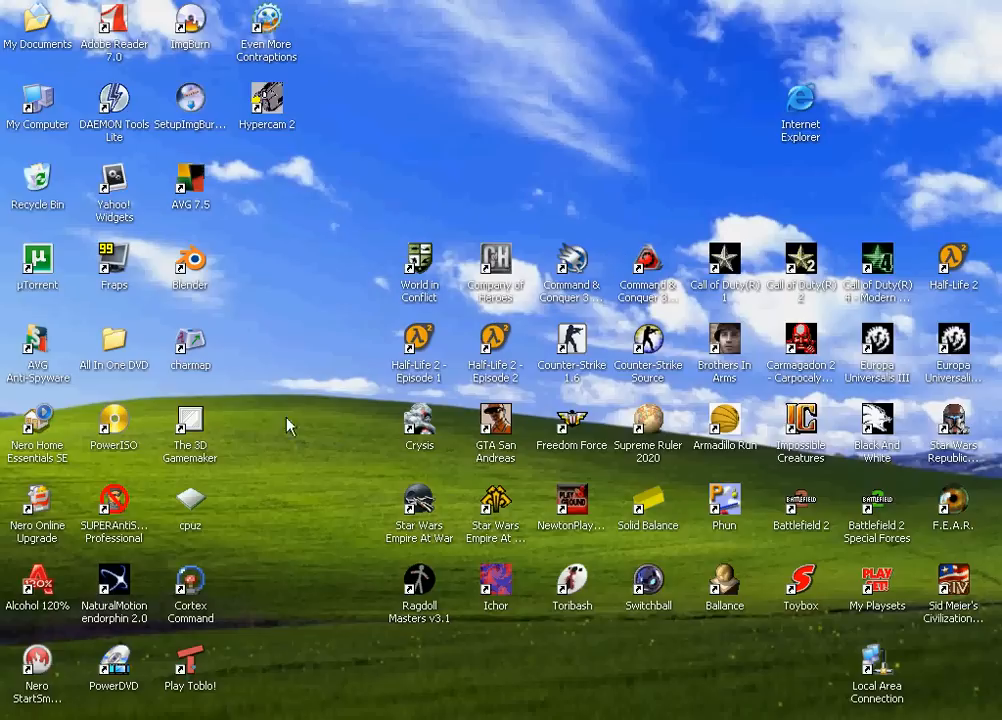
{"action": "mouse_move", "coordinate": [282, 432]}
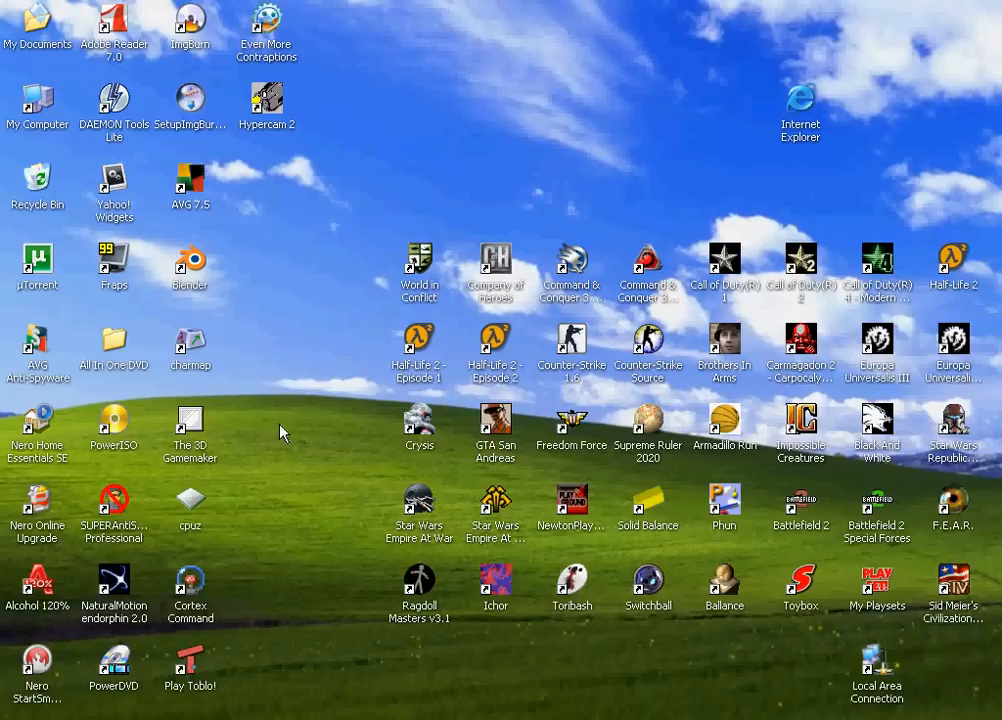
{"action": "mouse_move", "coordinate": [267, 365]}
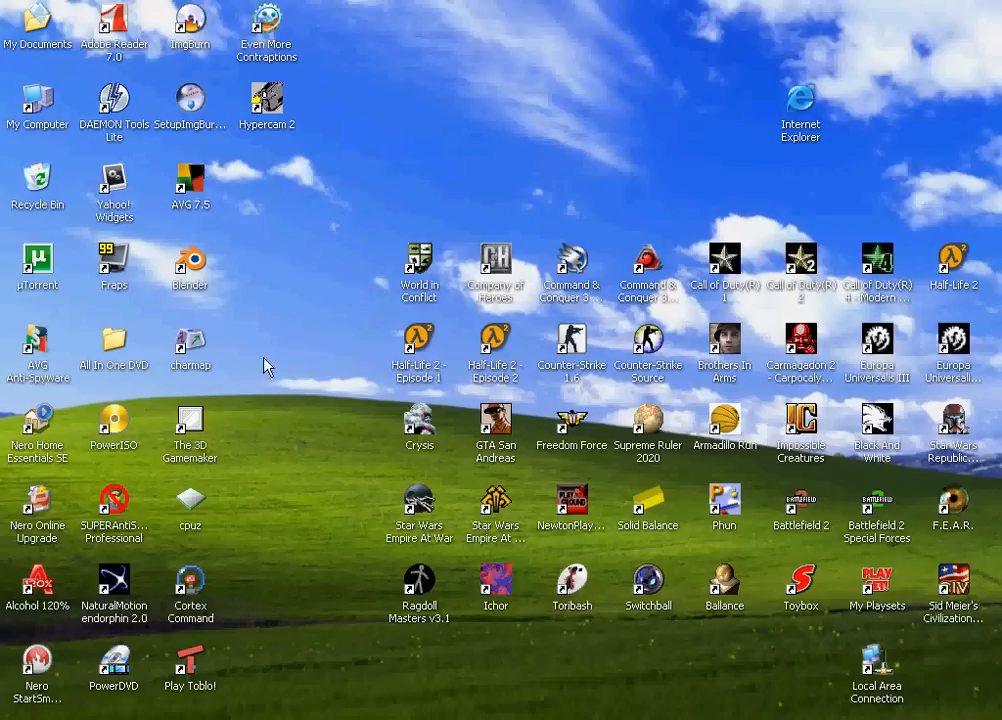
Launch Blender and add planes stepping down beneath the cube, including a large ground plane
{"action": "double_click", "coordinate": [189, 263]}
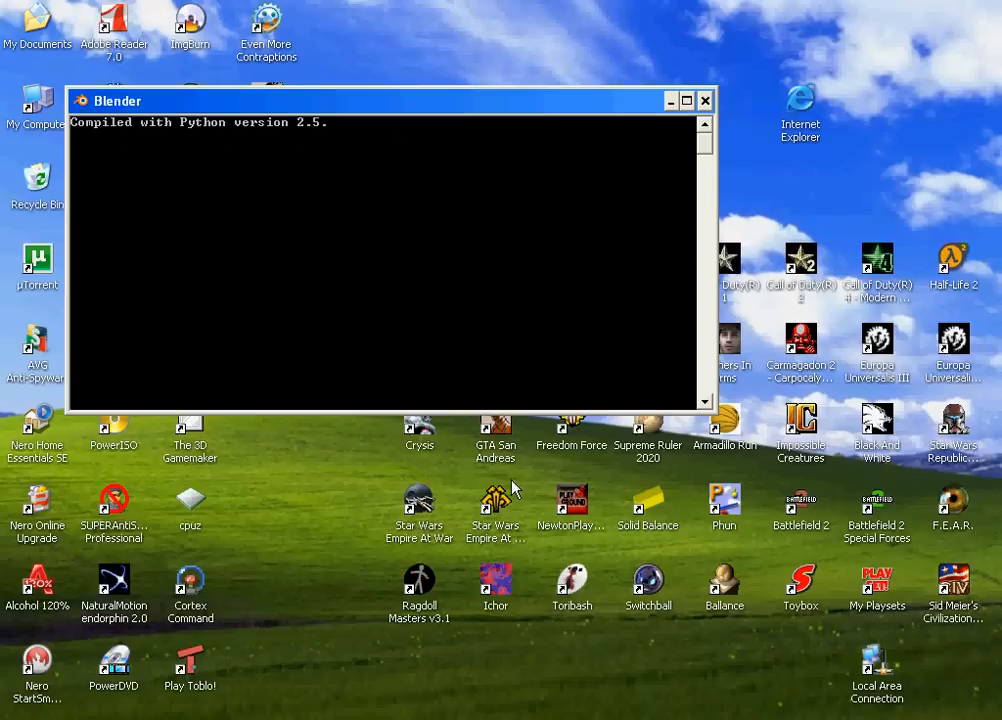
{"action": "left_click", "coordinate": [685, 100]}
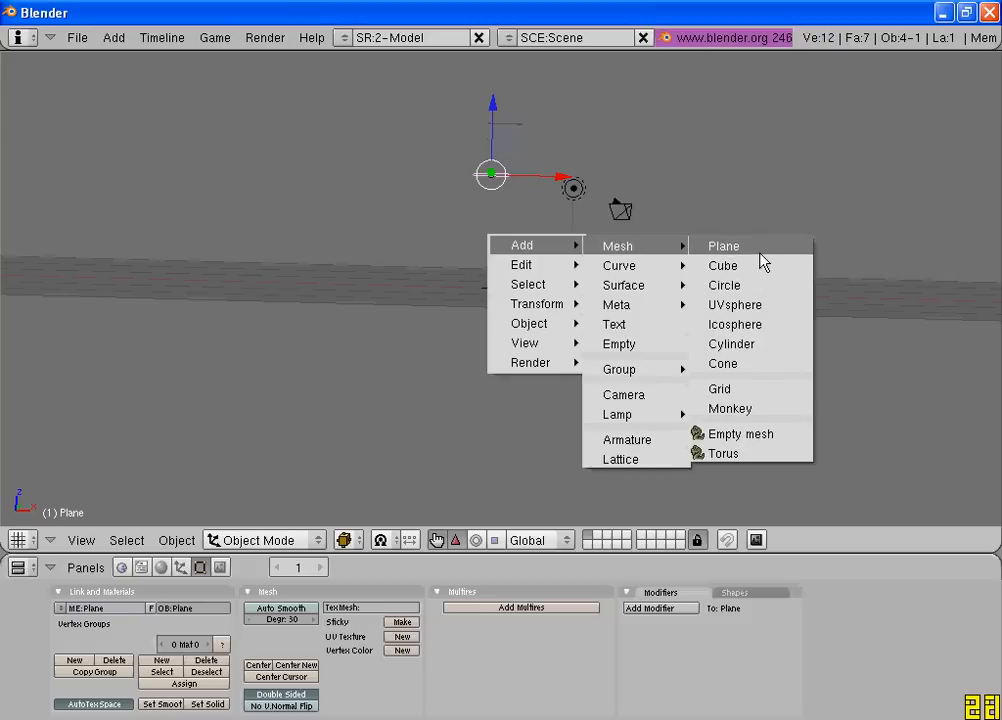
{"action": "left_click", "coordinate": [722, 245]}
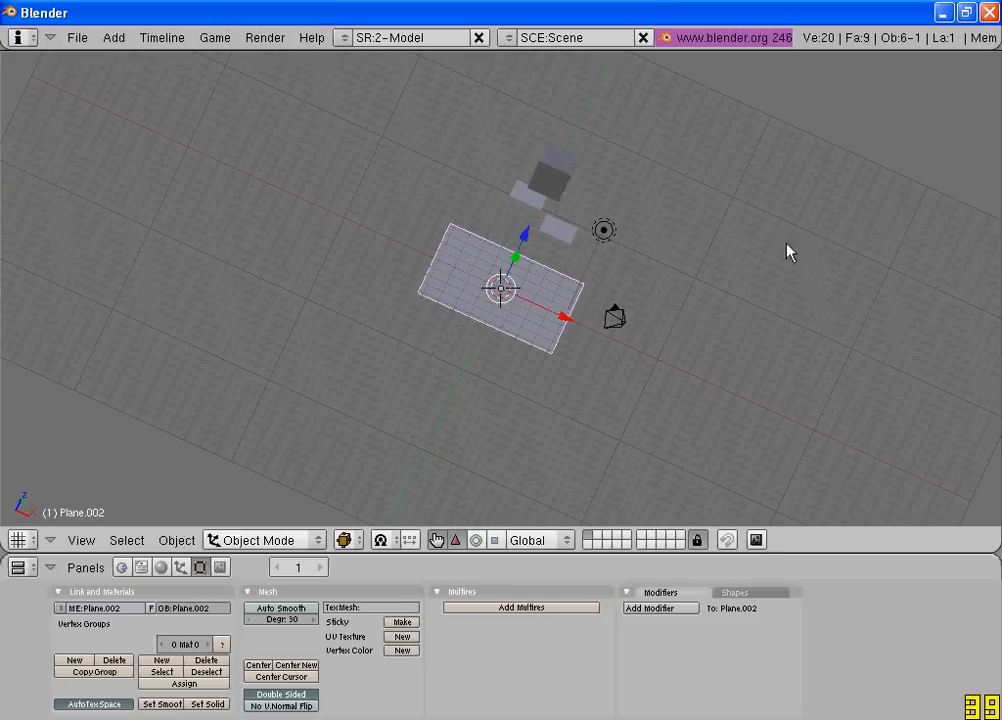
{"action": "left_click_drag", "start_coordinate": [500, 290], "coordinate": [725, 355]}
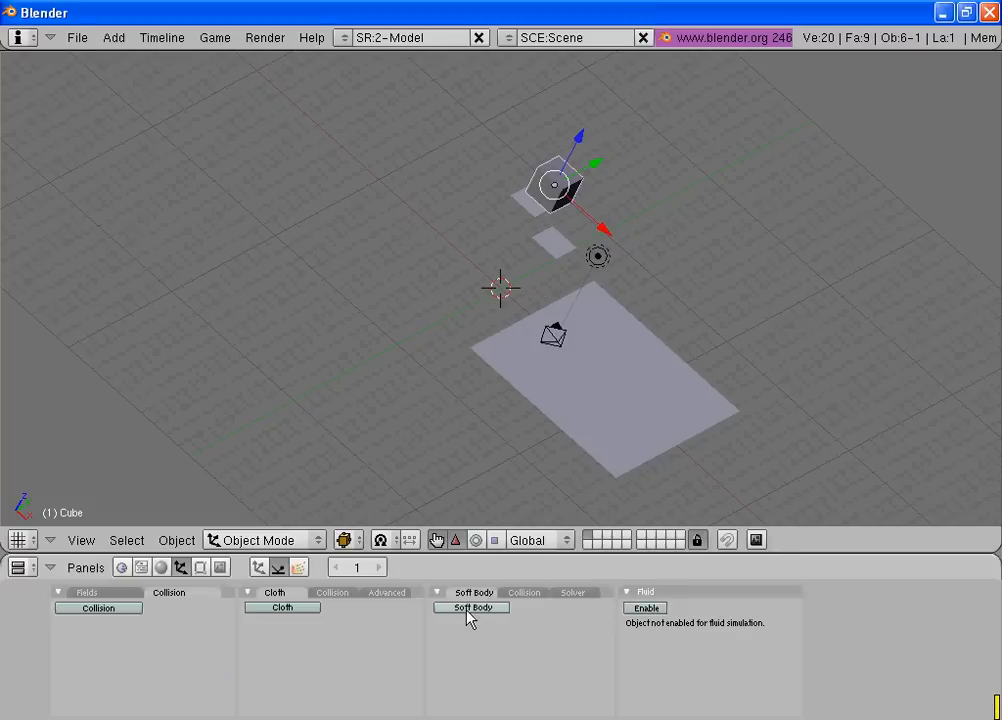
Enable Soft Body physics on the cube
{"action": "left_click", "coordinate": [470, 607]}
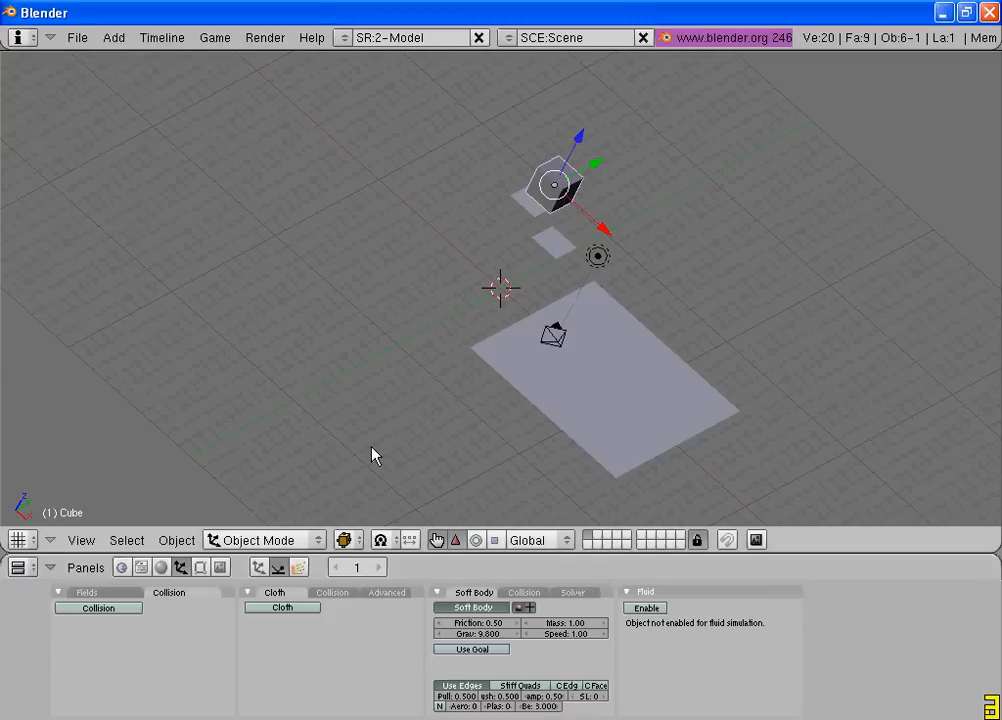
Subdivide the cube in Edit Mode and bring up the Add Modifier list
{"action": "key", "text": "Tab"}
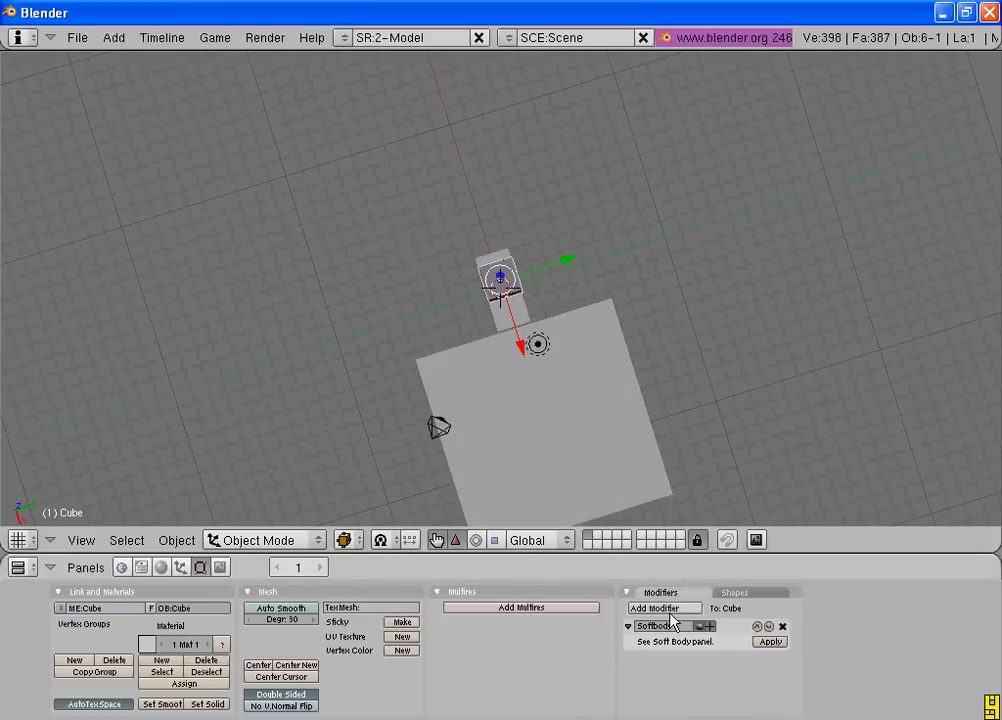
{"action": "left_click", "coordinate": [663, 608]}
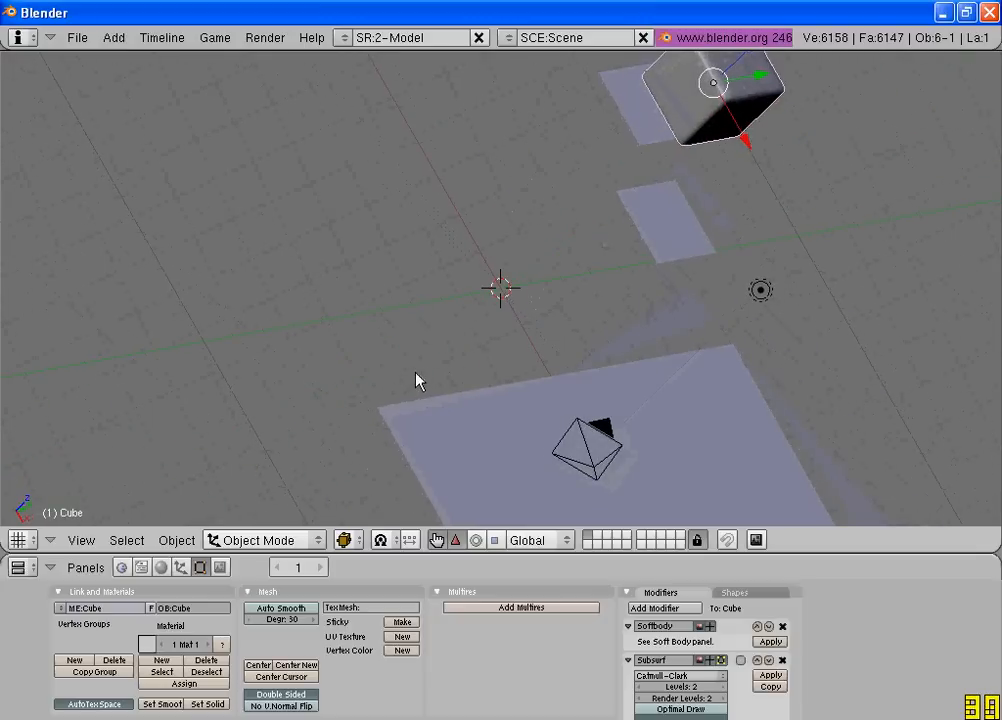
Render a preview frame showing the ground plane, then close the render window
{"action": "key", "text": "f12"}
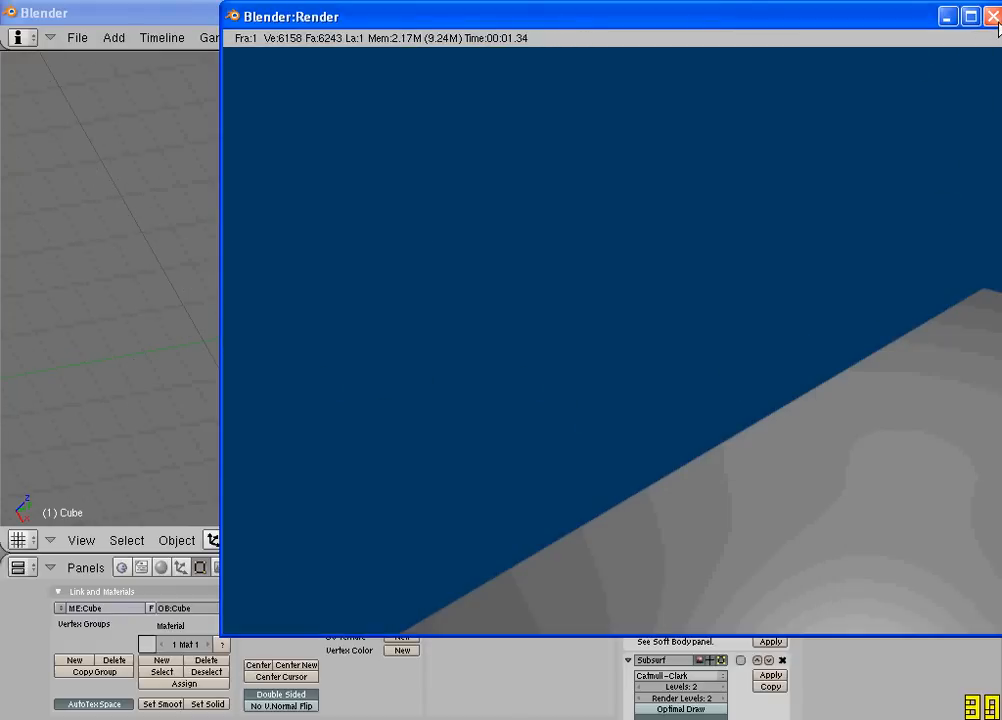
{"action": "left_click", "coordinate": [992, 16]}
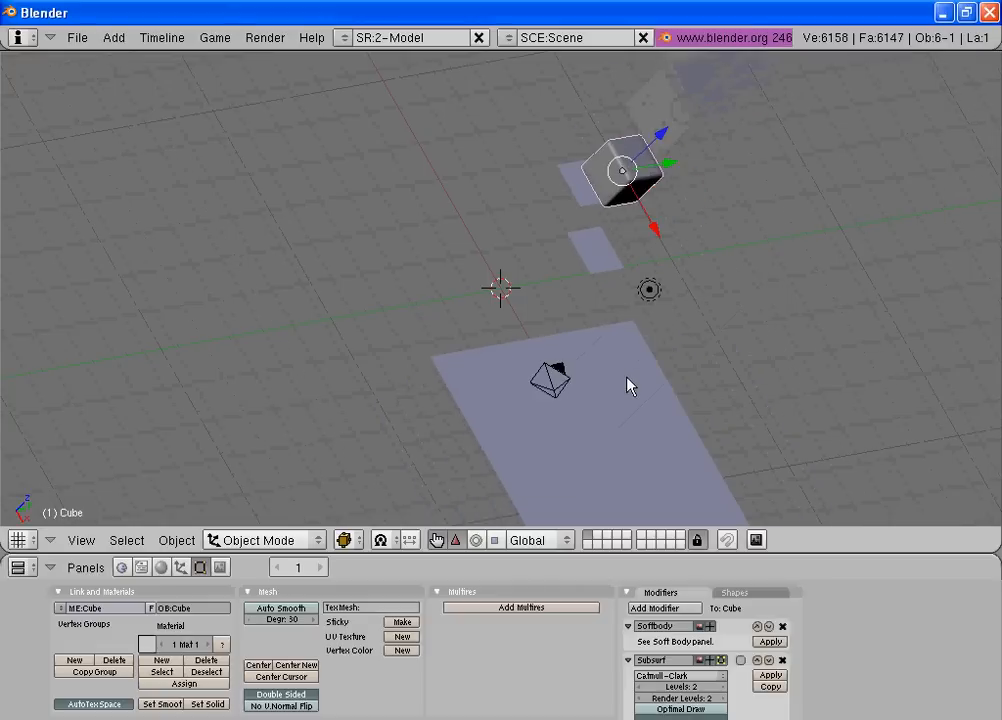
Move and aim the camera at the cube and planes, then render a preview
{"action": "left_click", "coordinate": [550, 378]}
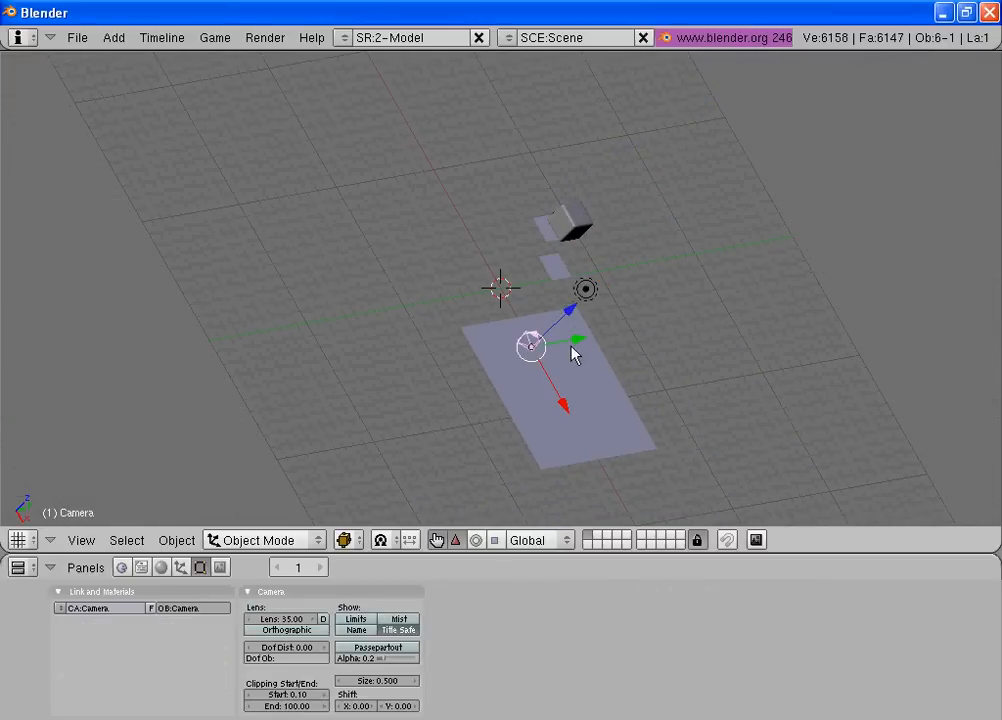
{"action": "left_click_drag", "start_coordinate": [530, 345], "coordinate": [610, 435]}
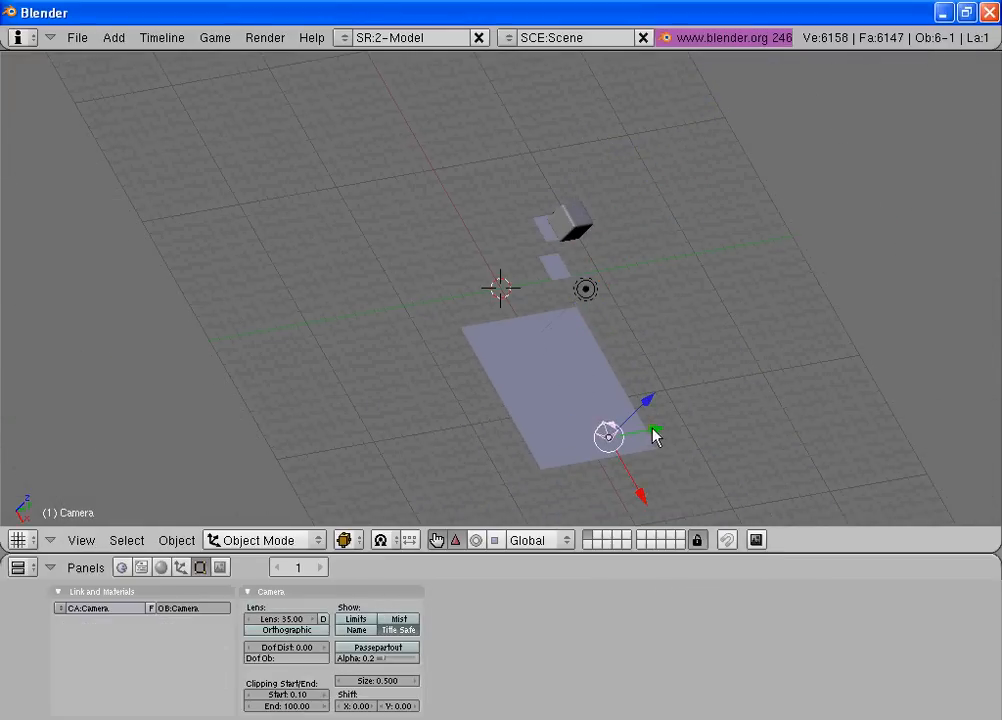
{"action": "key", "text": "F12"}
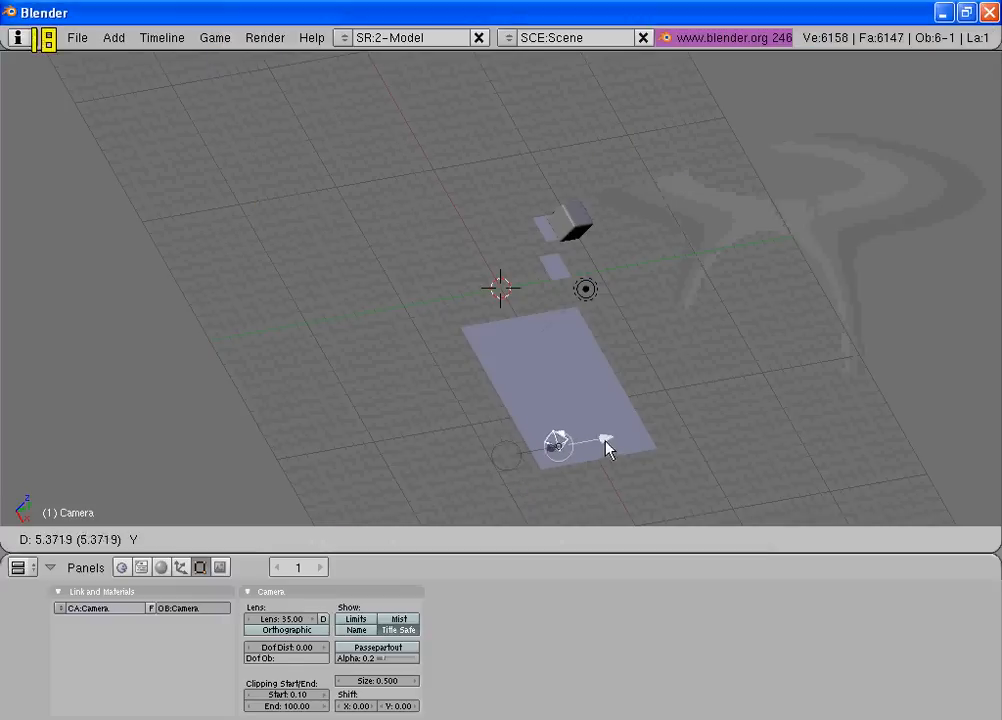
{"action": "key", "text": "F12"}
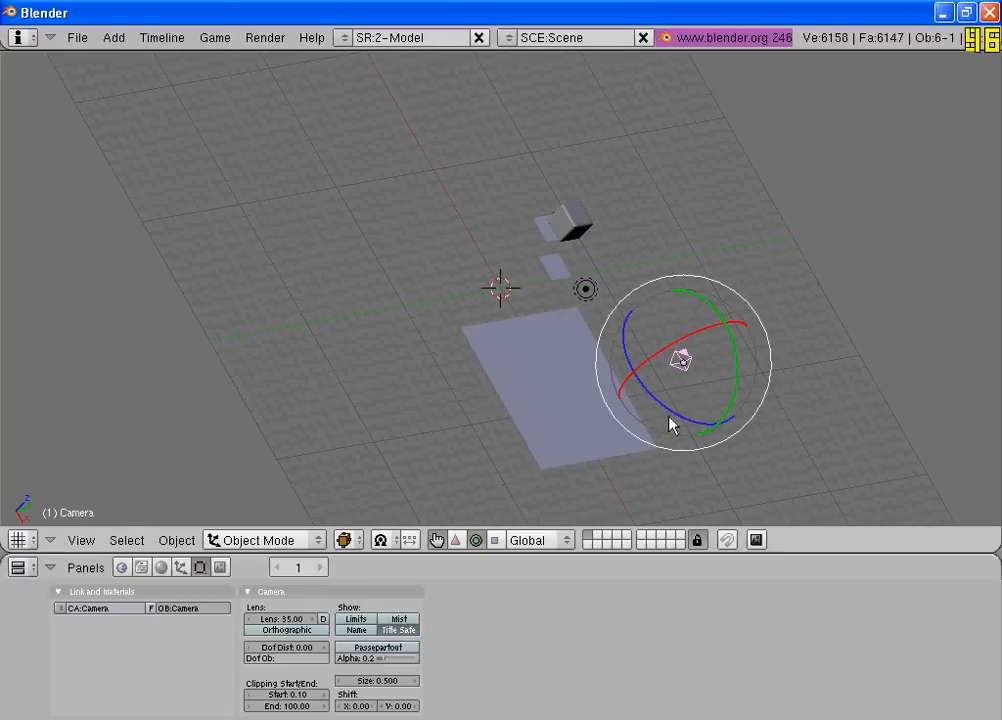
{"action": "key", "text": "F12"}
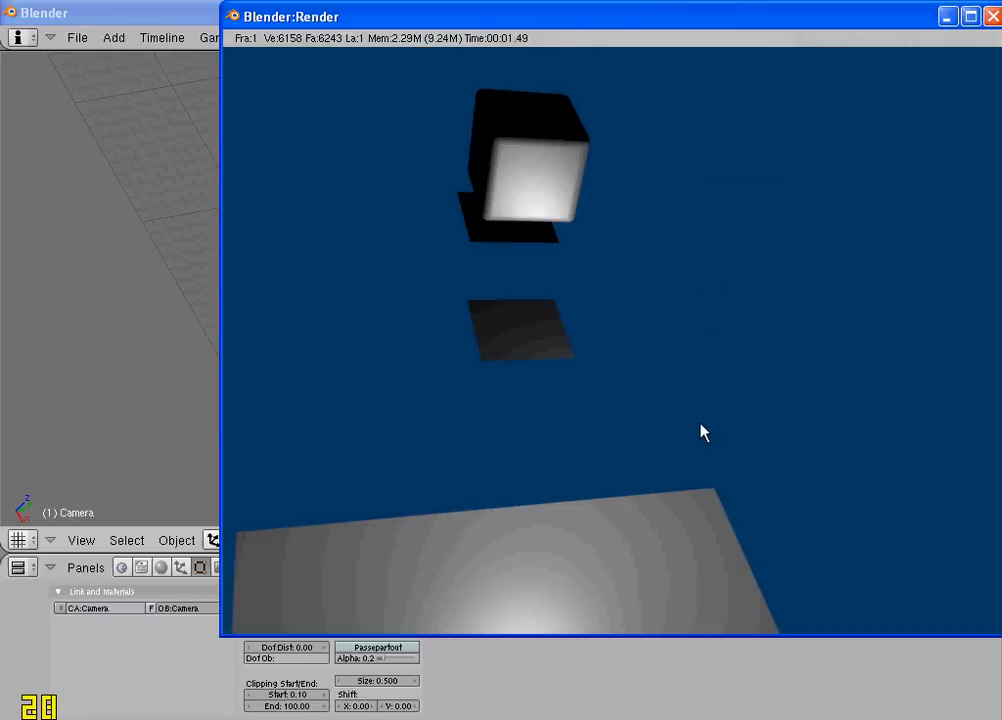
{"action": "mouse_move", "coordinate": [671, 421]}
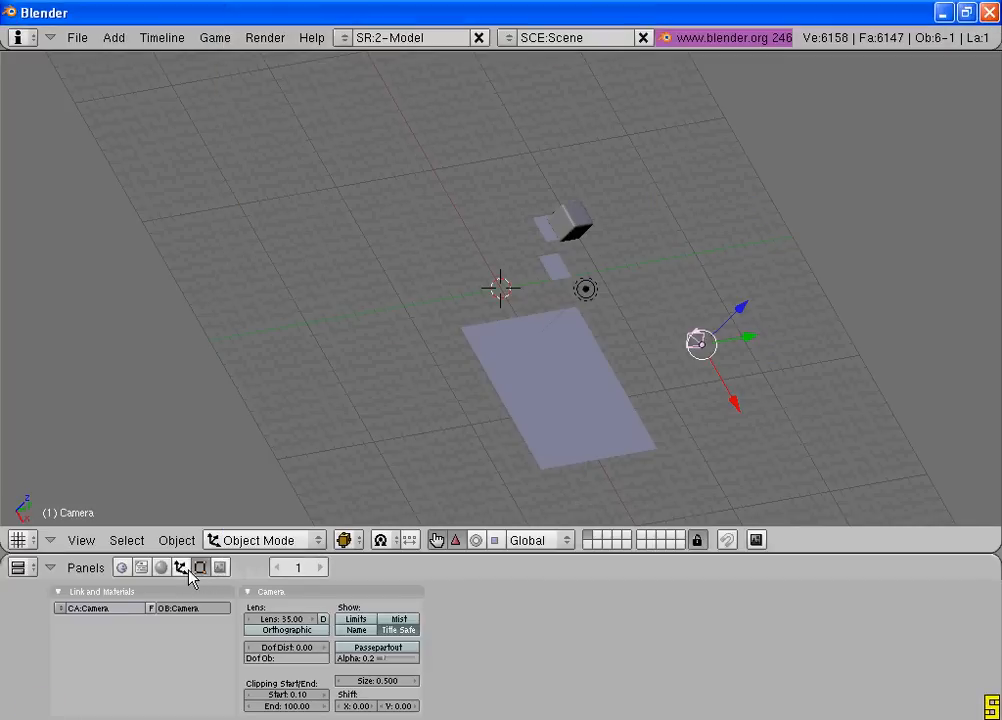
Open the scene's render and output format settings
{"action": "left_click", "coordinate": [181, 567]}
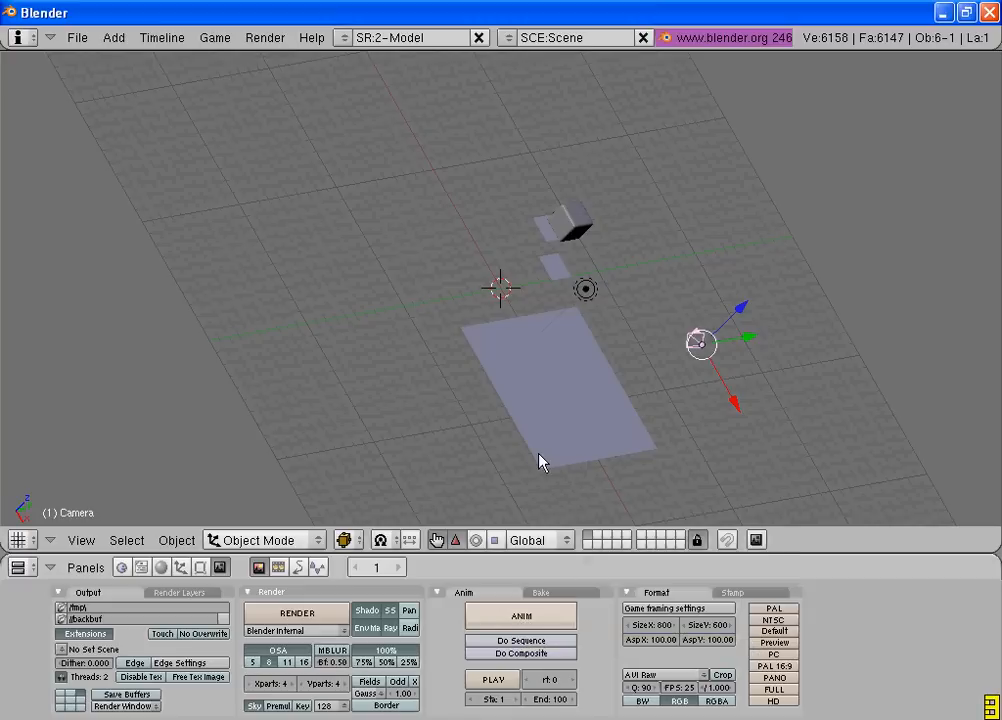
{"action": "mouse_move", "coordinate": [537, 468]}
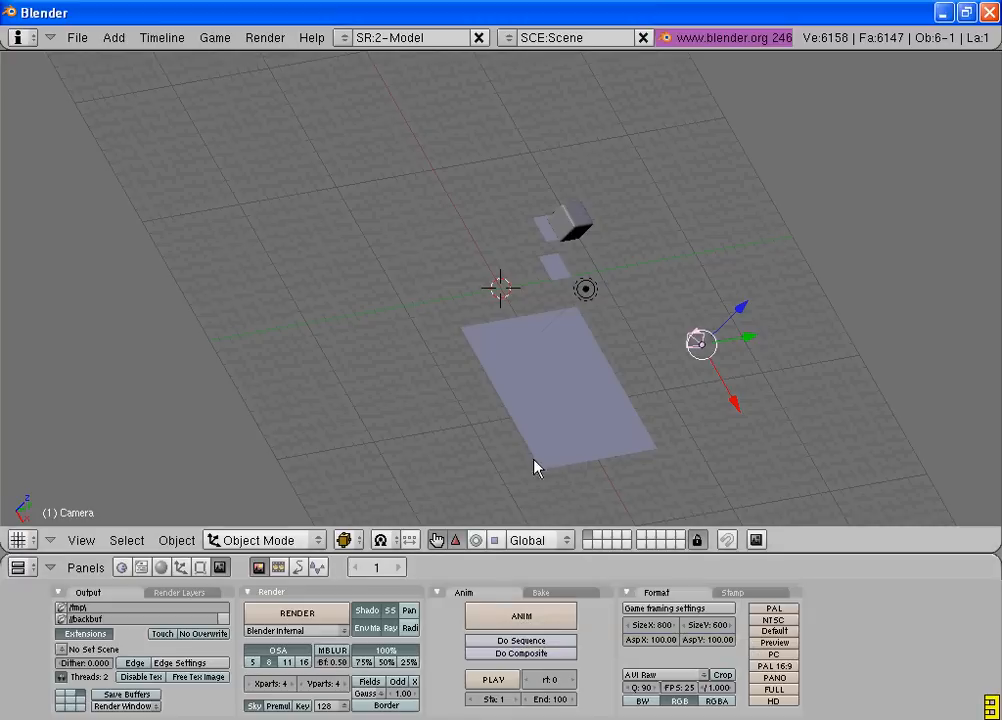
{"action": "mouse_move", "coordinate": [420, 297]}
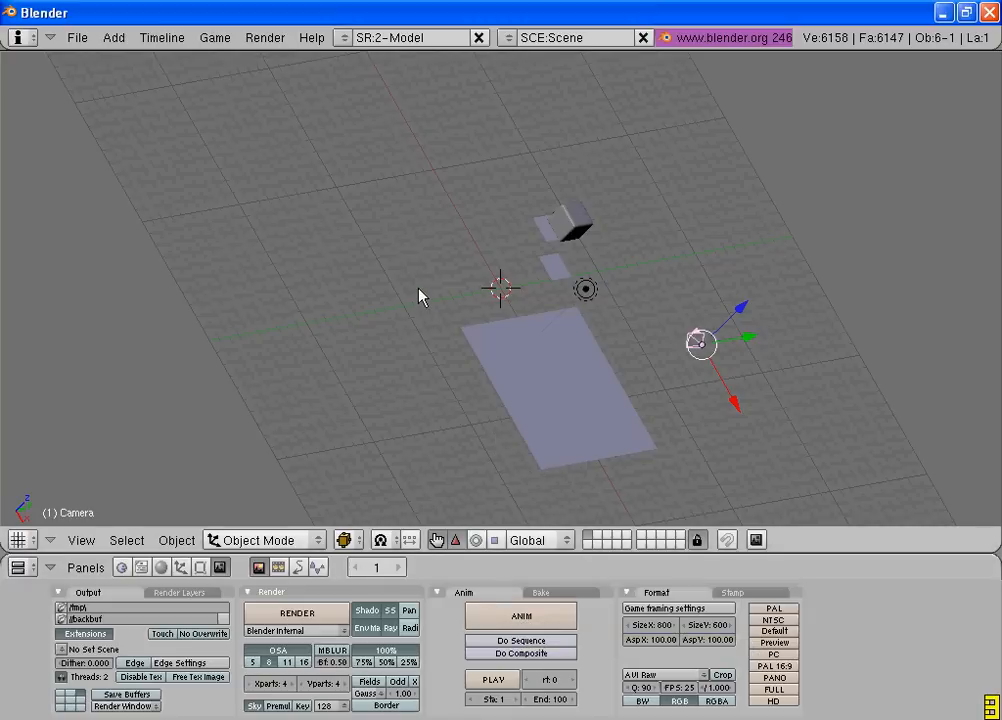